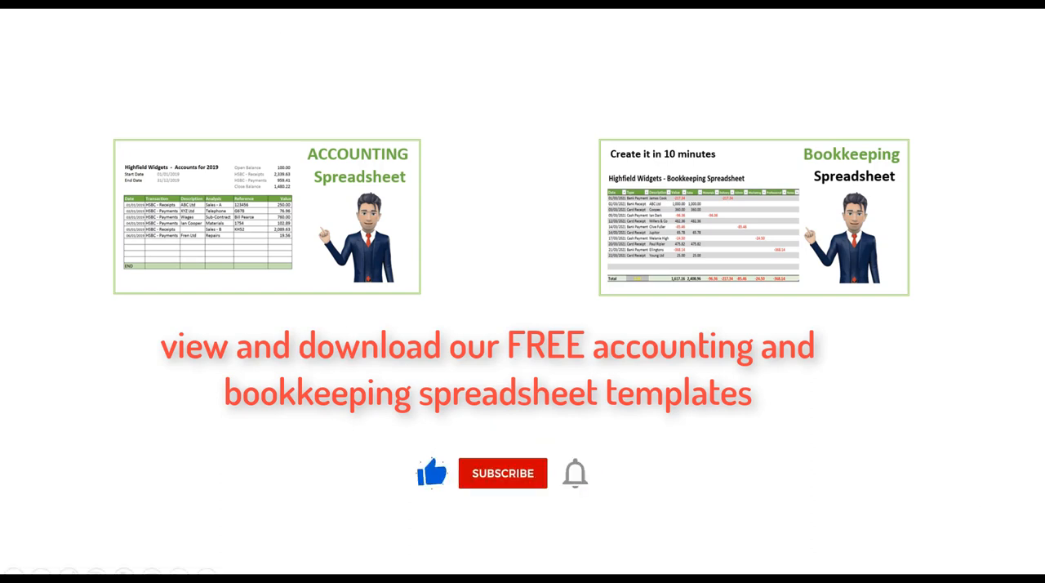
# Step: Add the Date-to-Net column headings and a 01/01/2023 Widgets - Grey receipt of 106.50
pyautogui.click(502, 473)
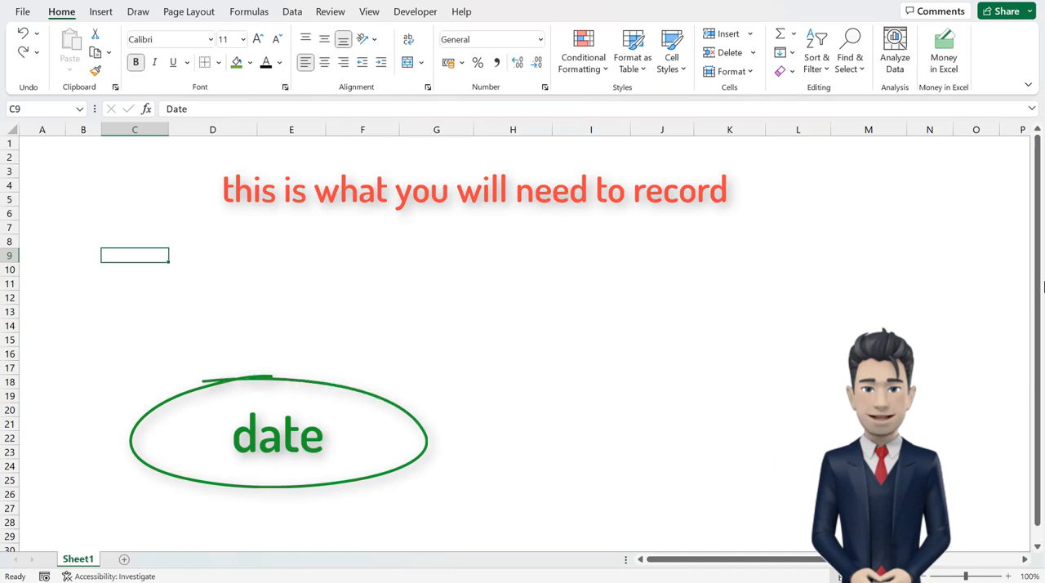
pyautogui.write('Date')
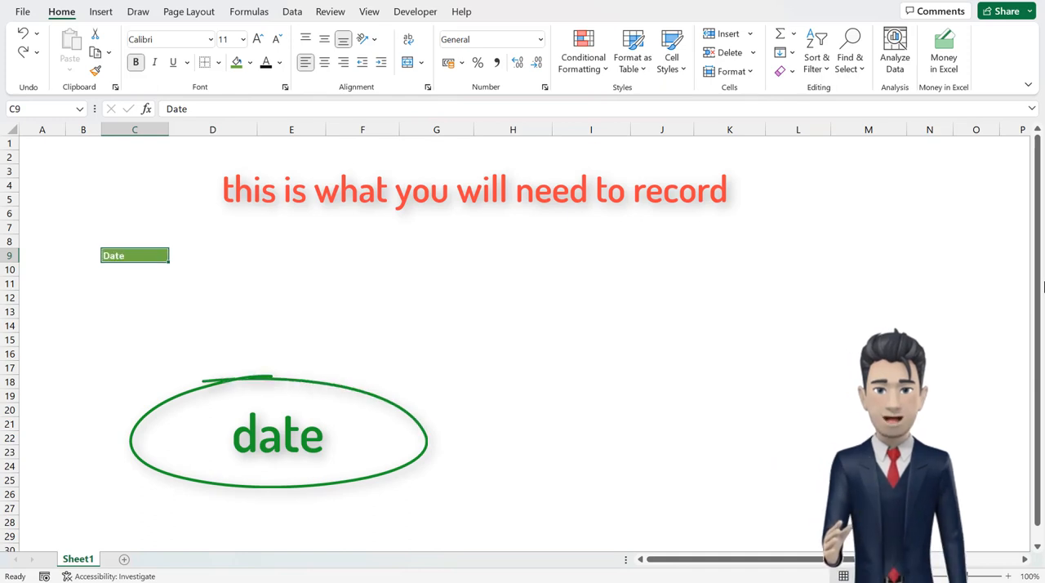
pyautogui.write('01/01/2023')
pyautogui.click(512, 270)
pyautogui.write('Inv 12345')
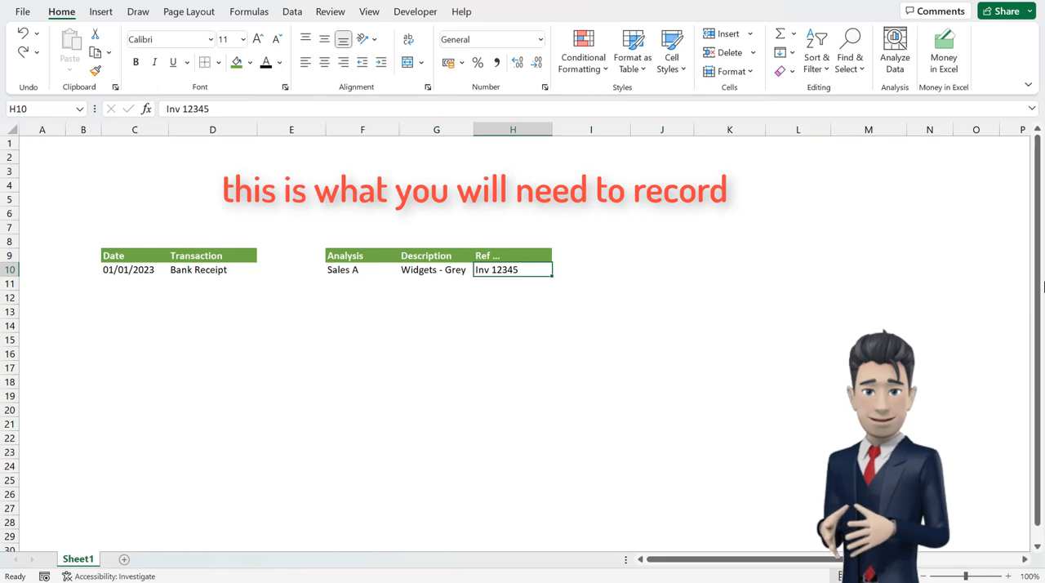
pyautogui.click(591, 256)
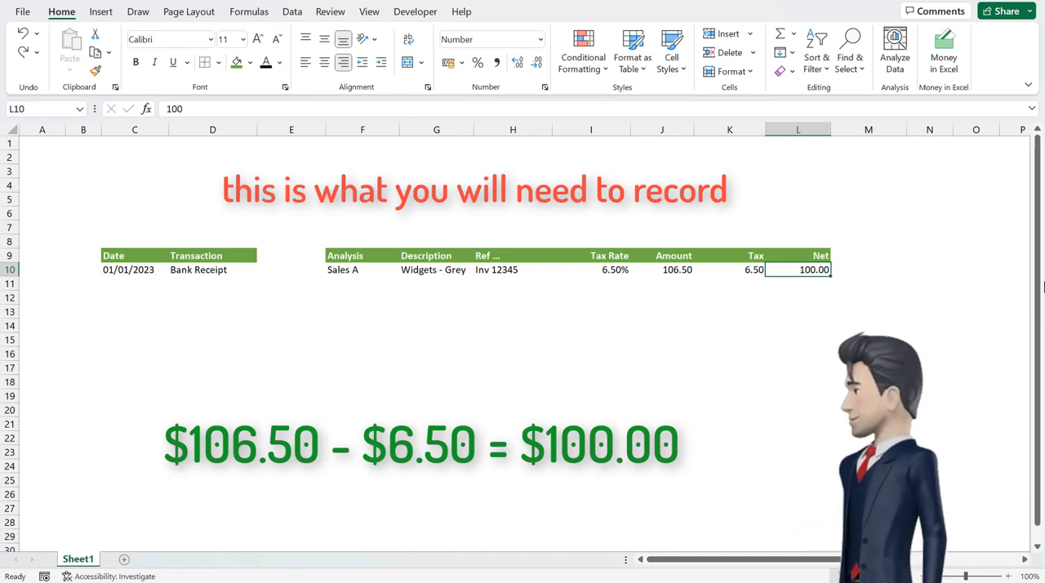
# Step: Add Contact (ABC & Co) and Total (106.50) columns, then show the January sheet
pyautogui.click(868, 270)
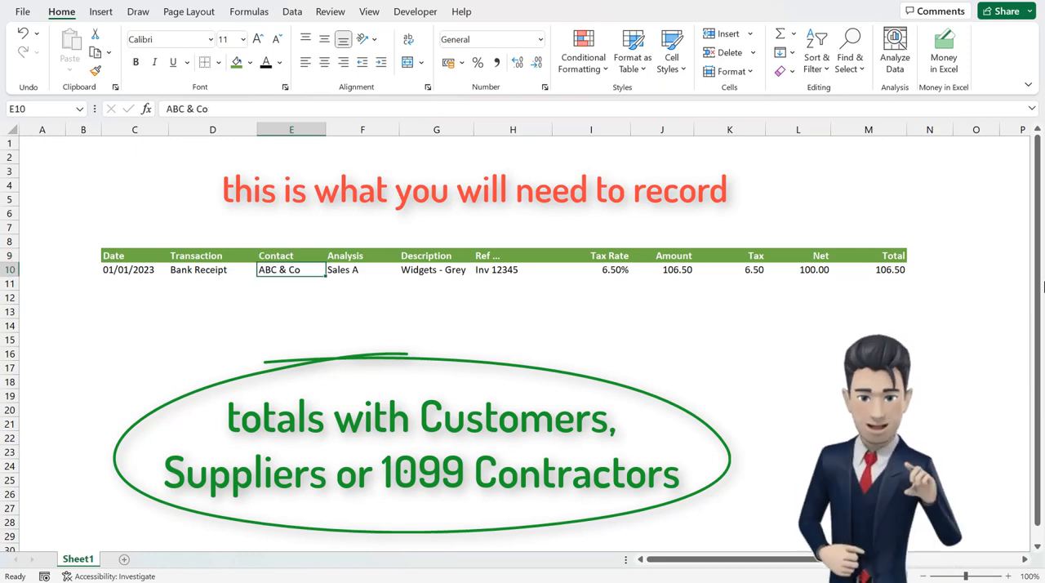
pyautogui.click(810, 559)
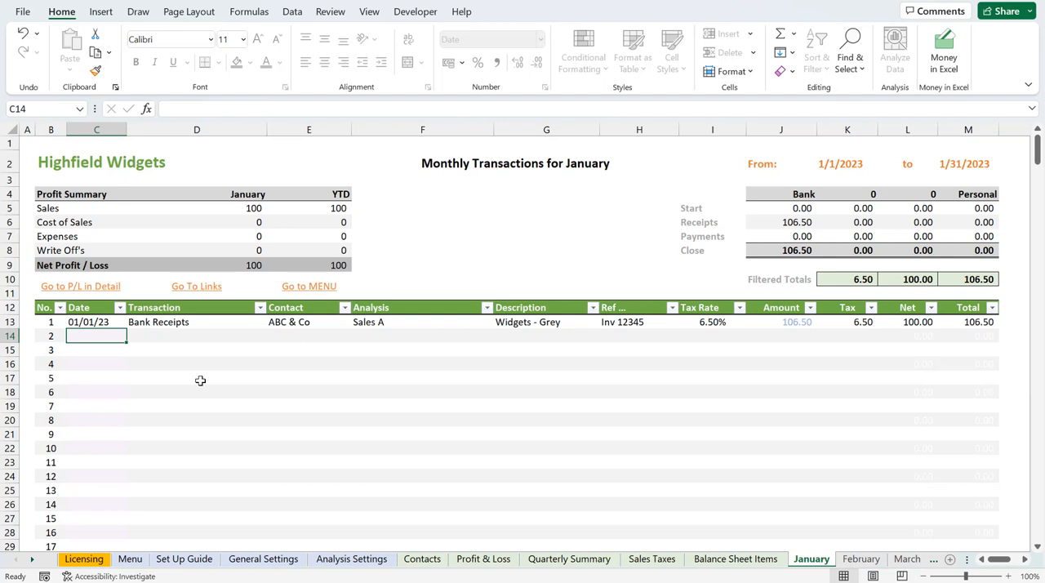
# Step: Start a 1/2 Bank Payment to XYZ & Co for Materials, described Widgets - Grey
pyautogui.write('1/2')
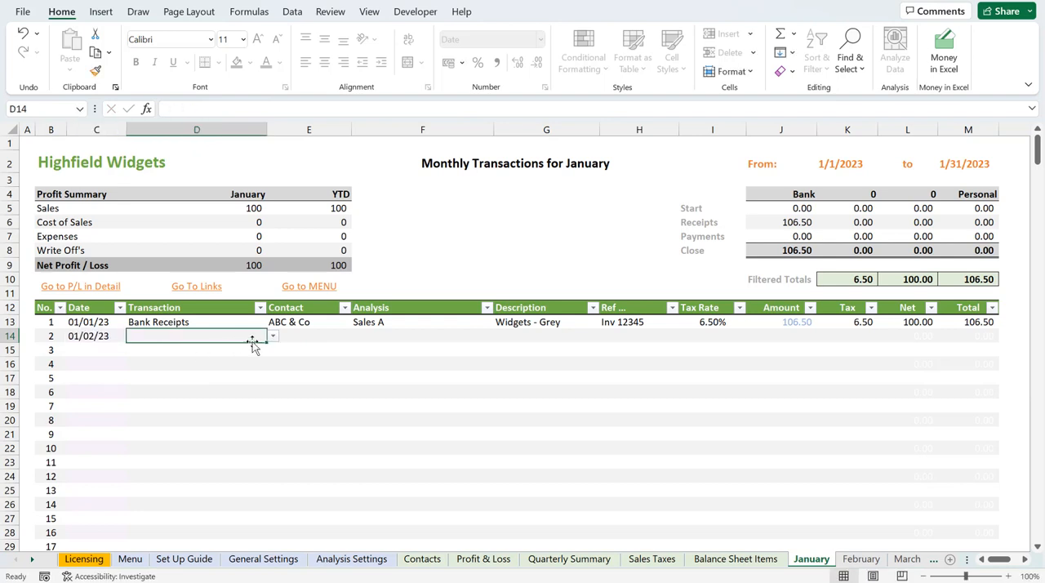
pyautogui.click(273, 337)
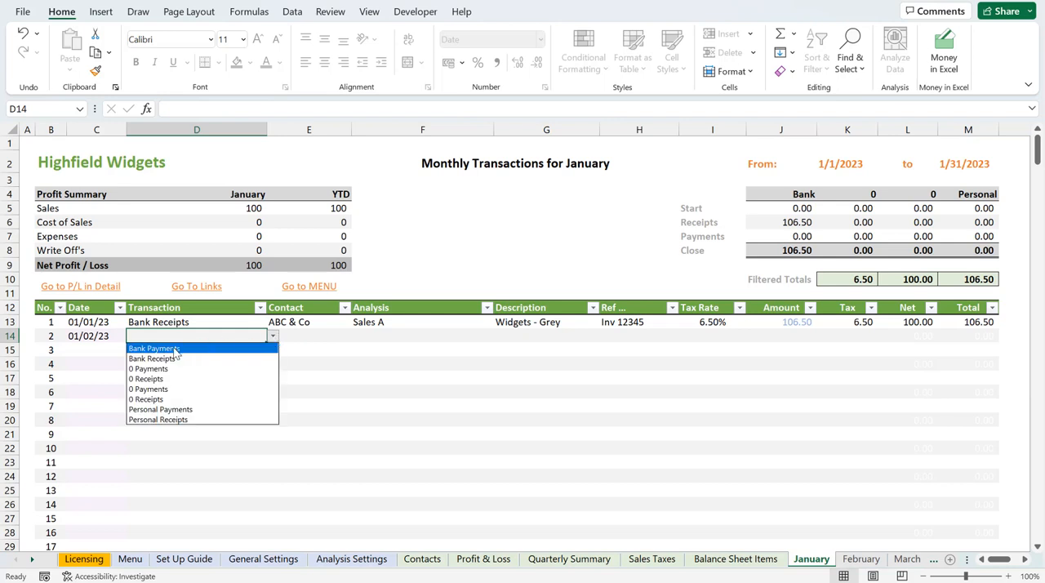
pyautogui.click(153, 348)
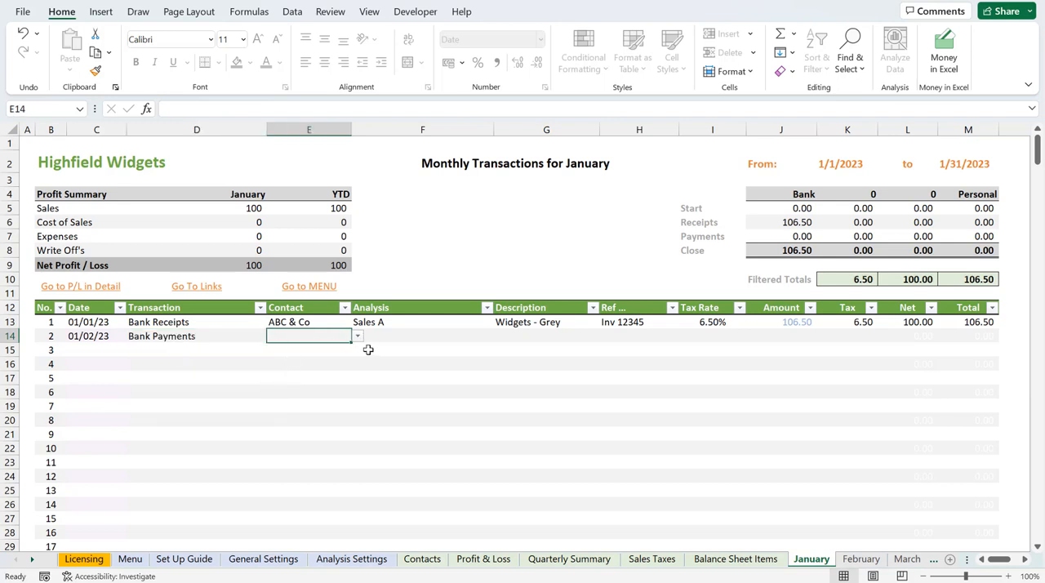
pyautogui.click(357, 336)
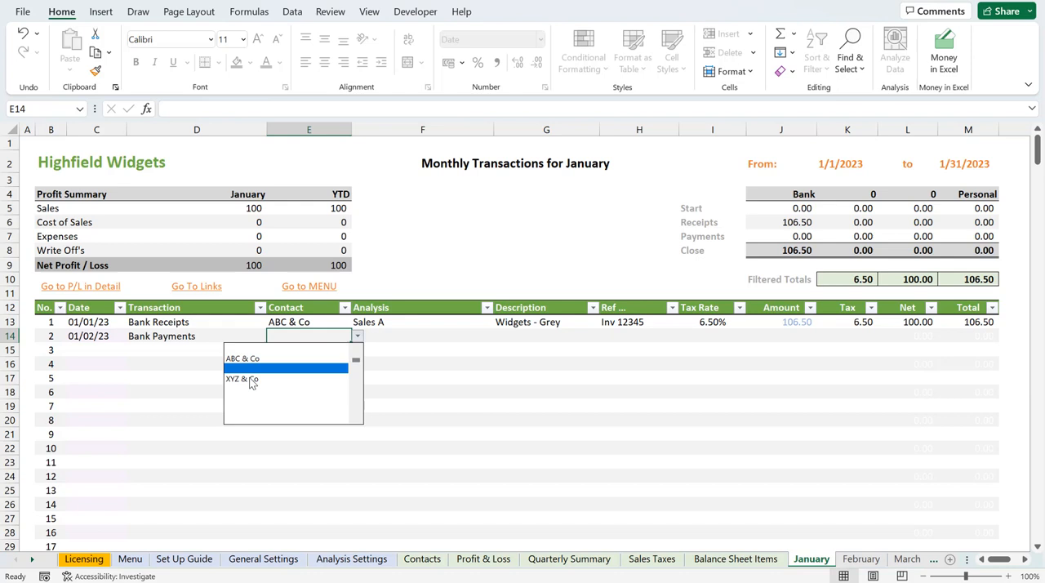
pyautogui.click(241, 378)
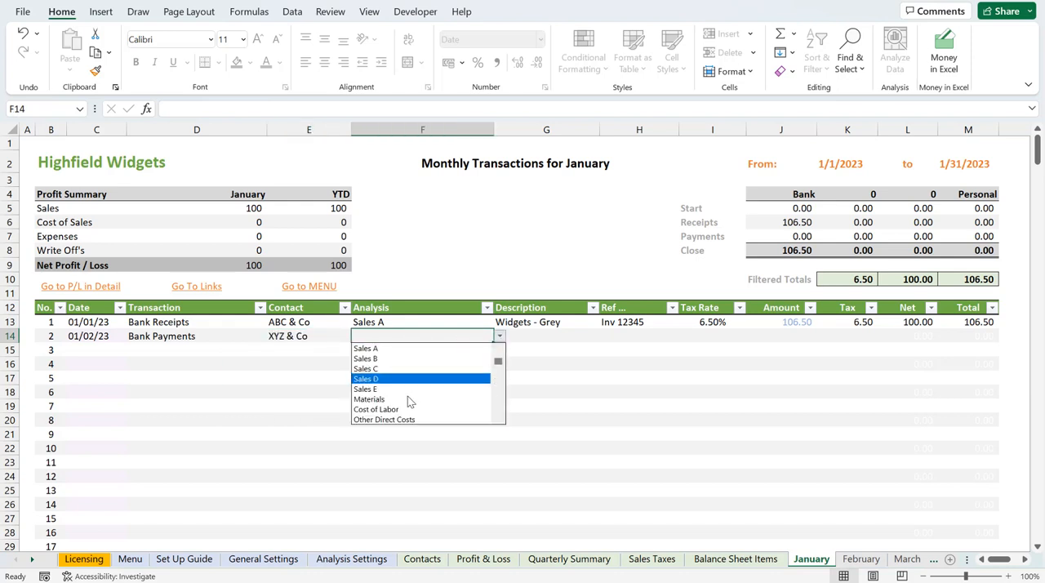
pyautogui.click(369, 399)
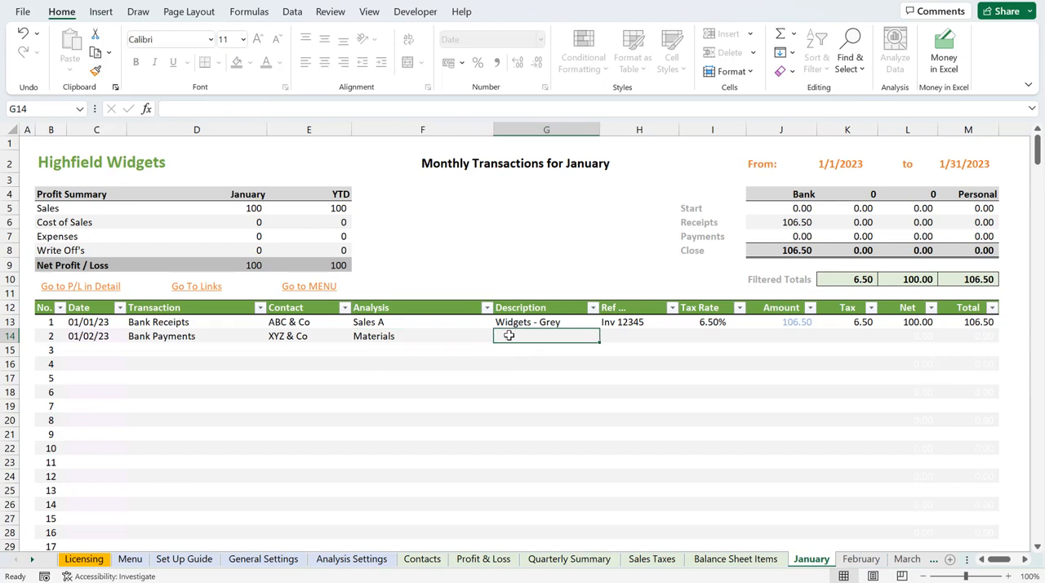
pyautogui.write('Widgets - Grey')
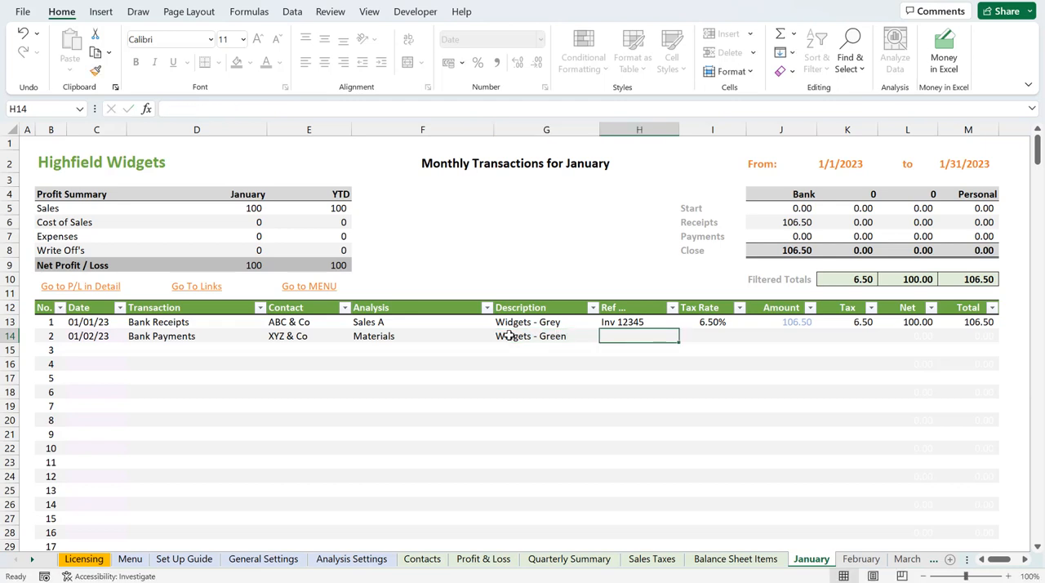
# Step: Give the payment reference 908 and an amount of 52
pyautogui.write('9087')
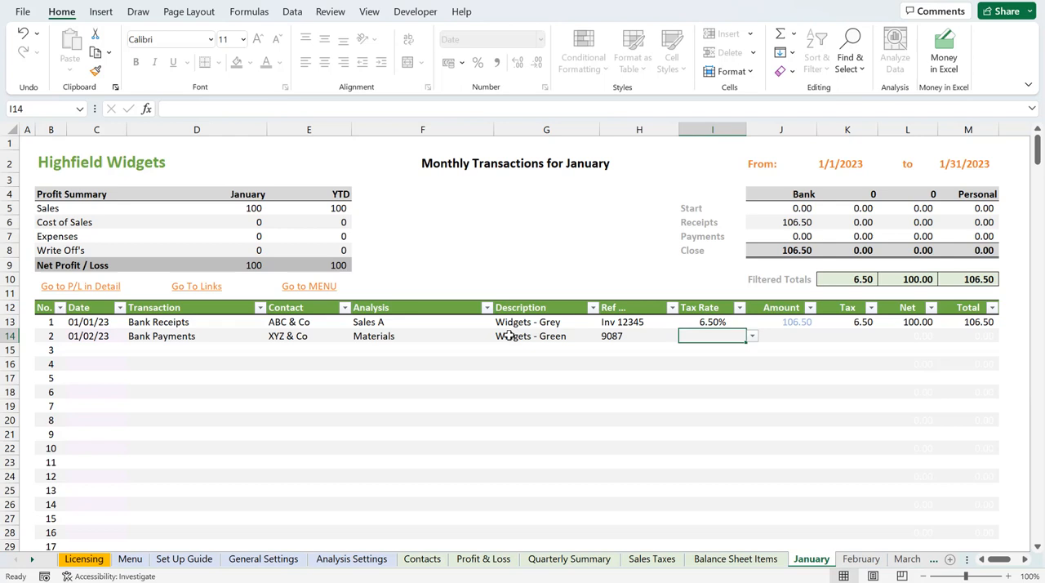
pyautogui.click(781, 335)
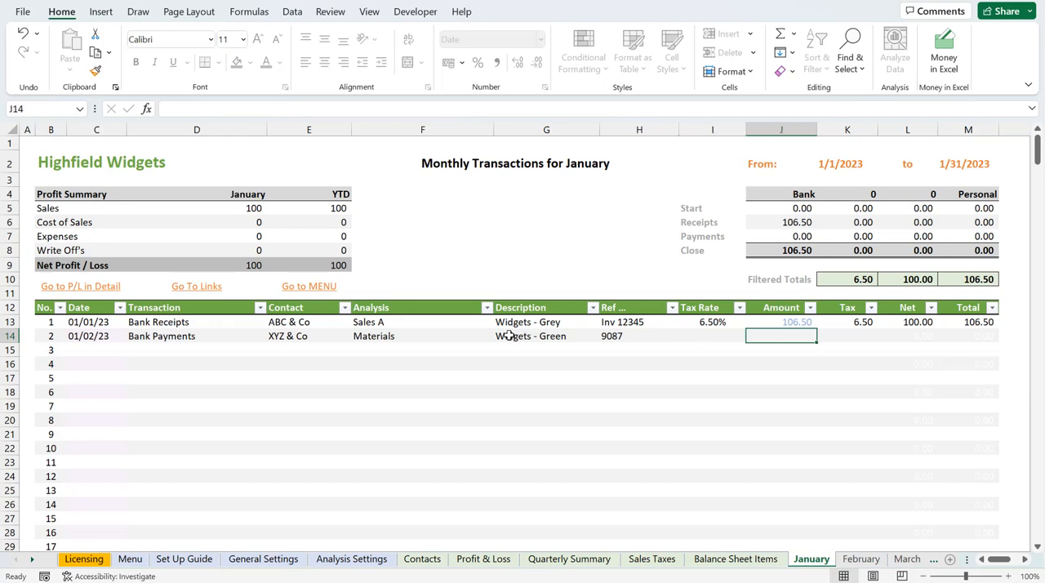
pyautogui.write('52')
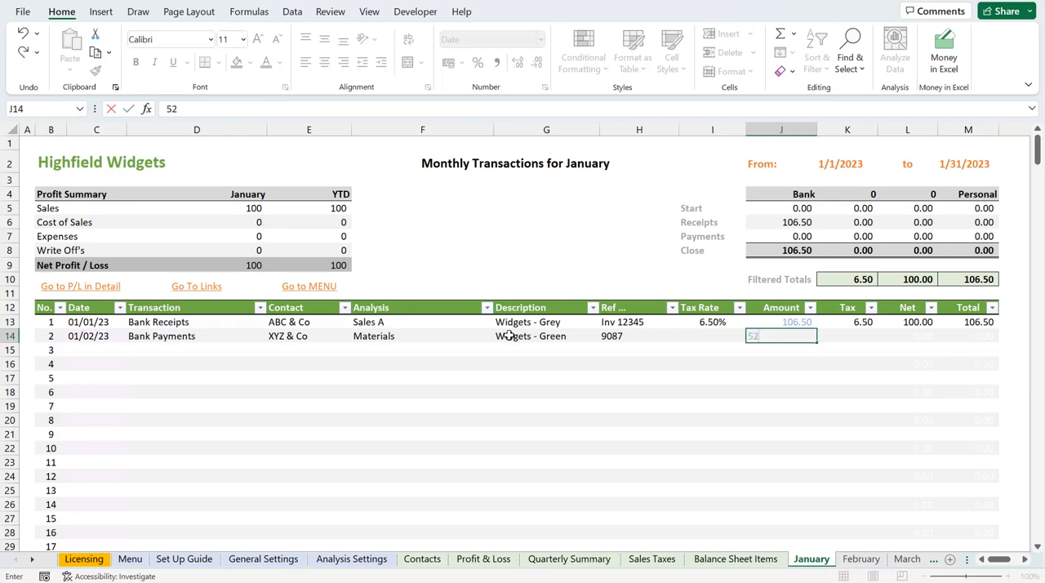
pyautogui.press('Return')
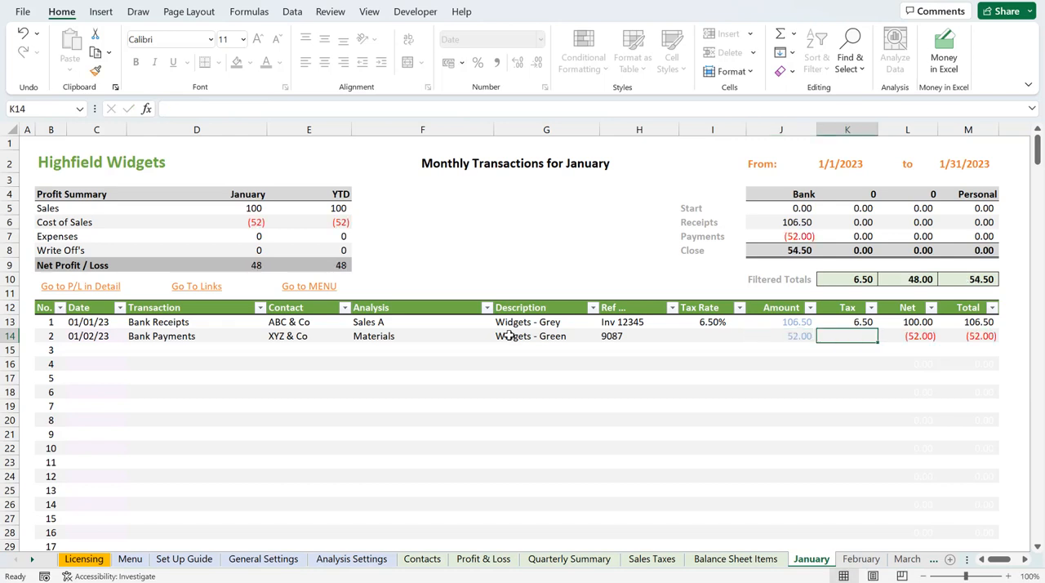
pyautogui.moveTo(914, 341)
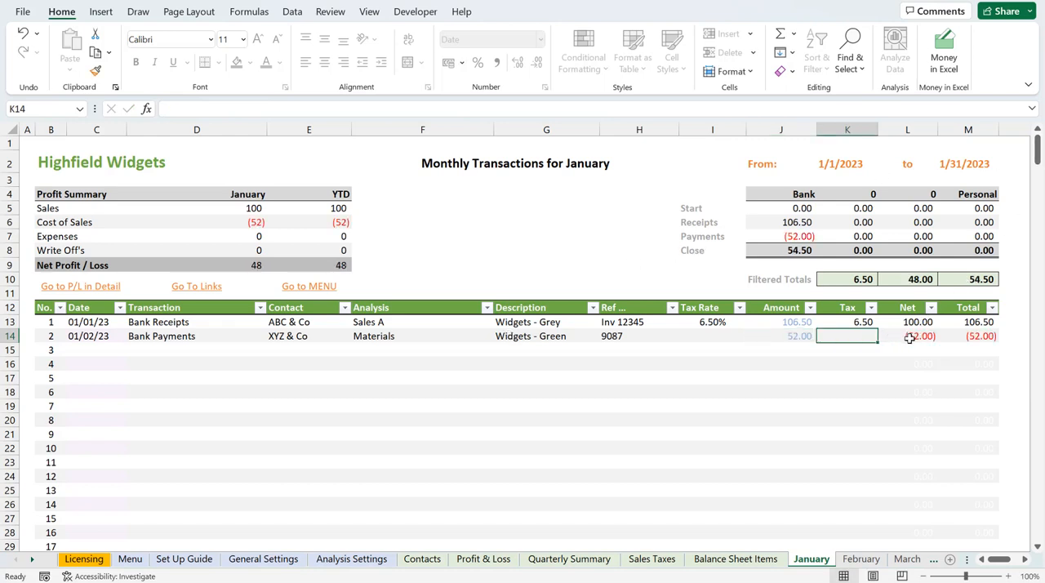
pyautogui.moveTo(827, 376)
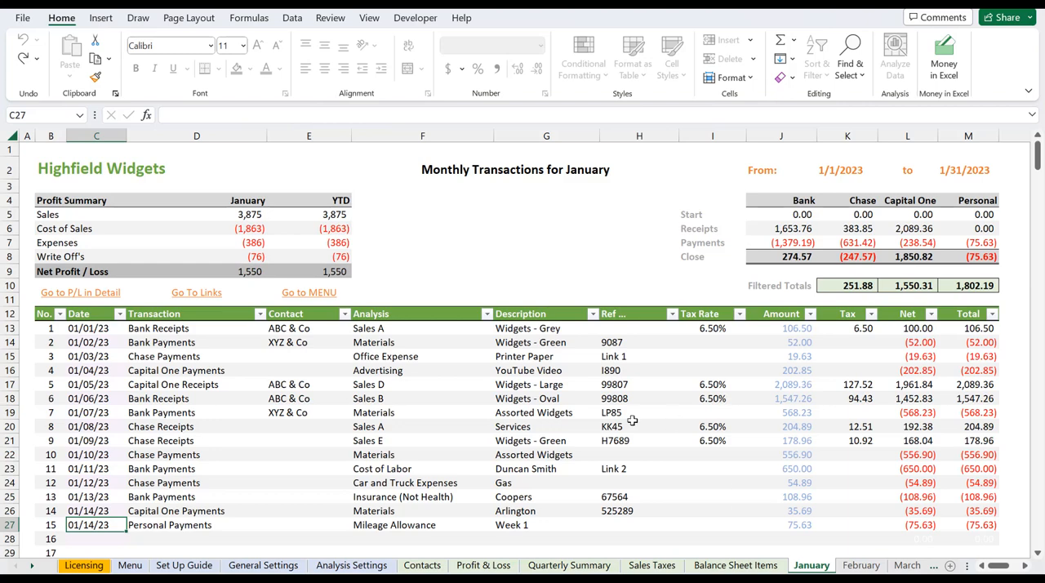
pyautogui.moveTo(249, 343)
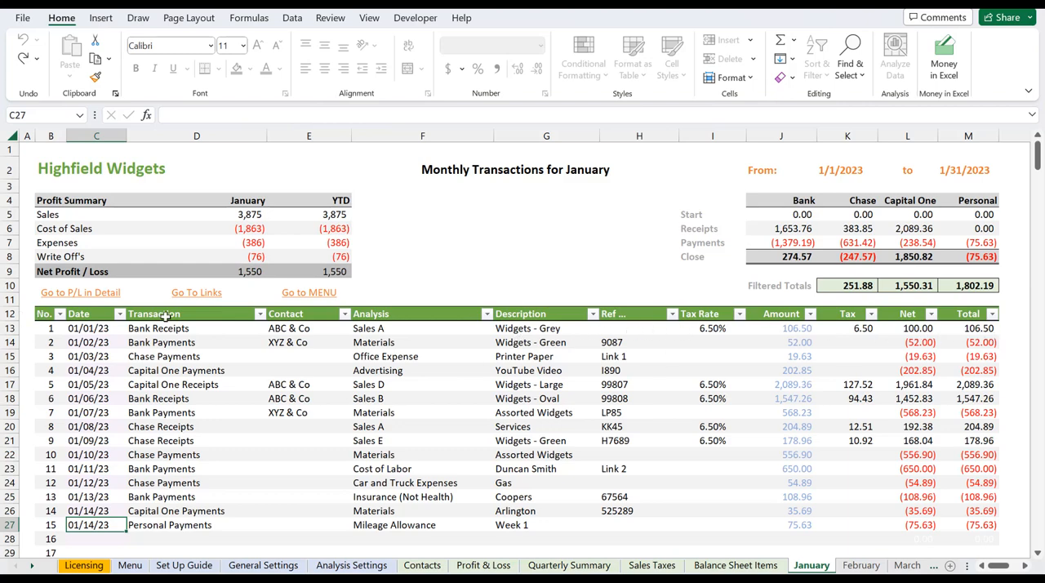
pyautogui.moveTo(491, 323)
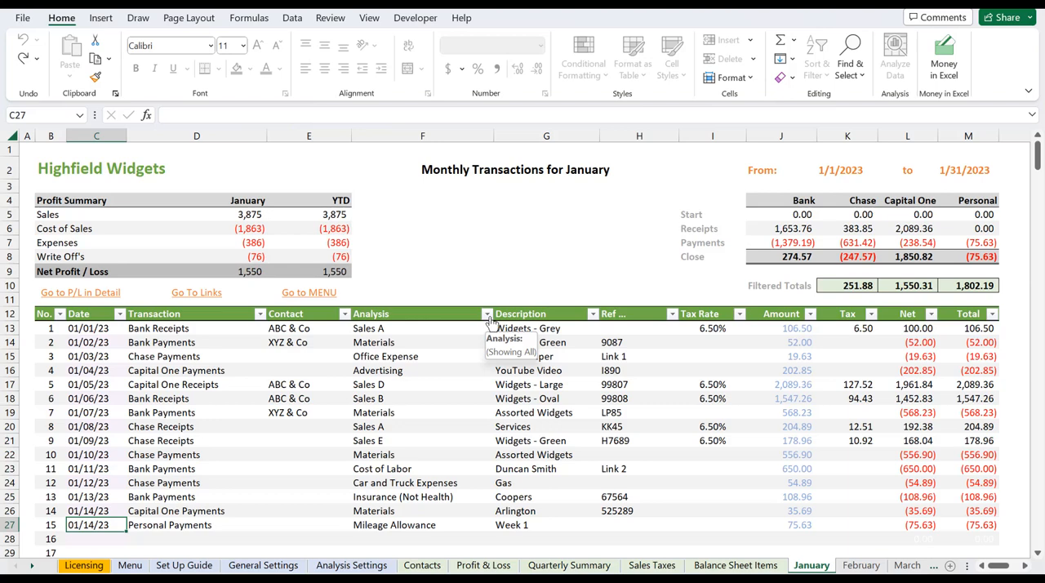
# Step: Filter the Analysis column to Materials only
pyautogui.click(486, 314)
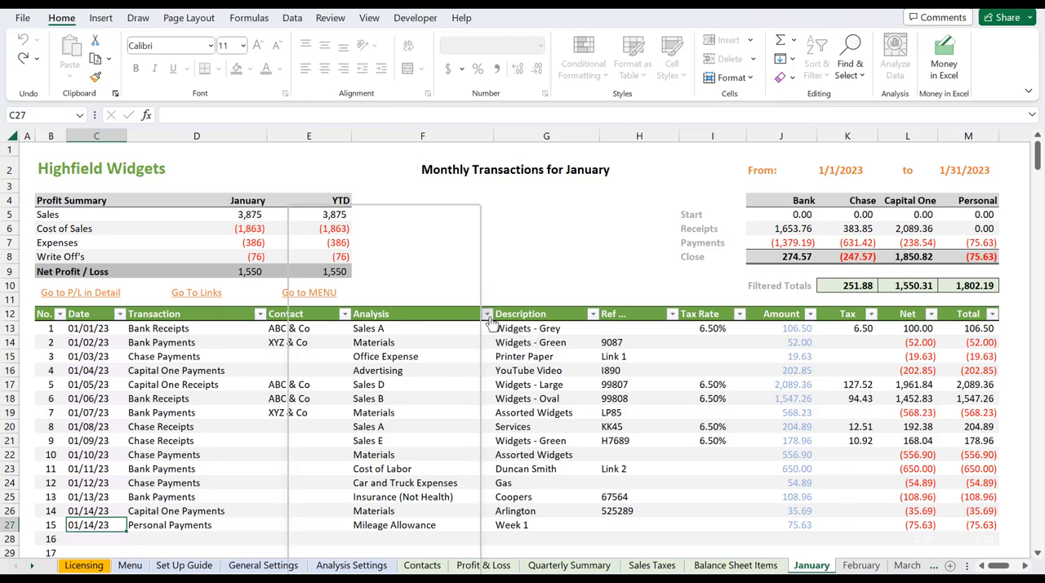
pyautogui.click(487, 313)
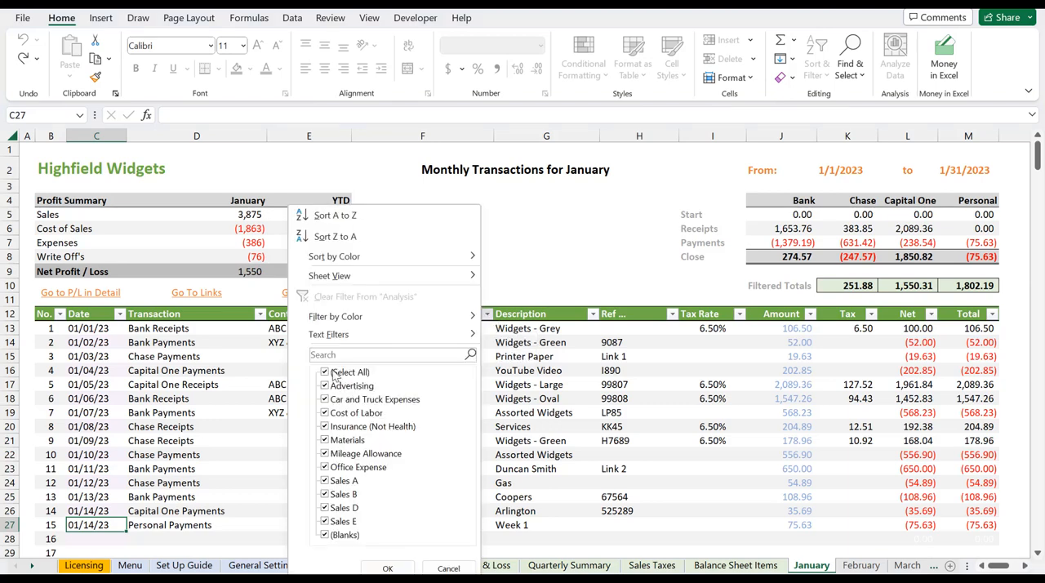
pyautogui.click(325, 372)
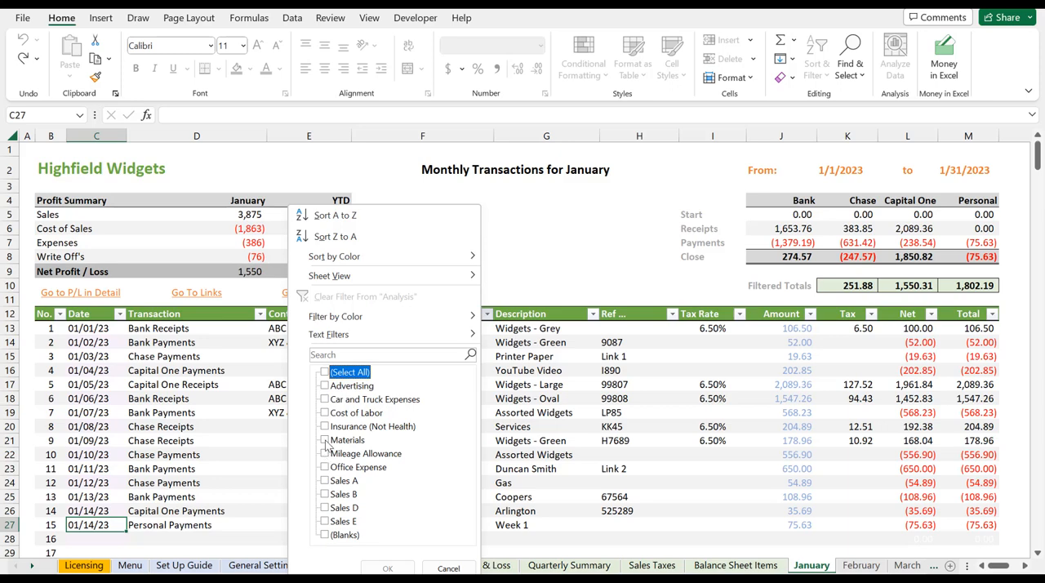
pyautogui.click(325, 440)
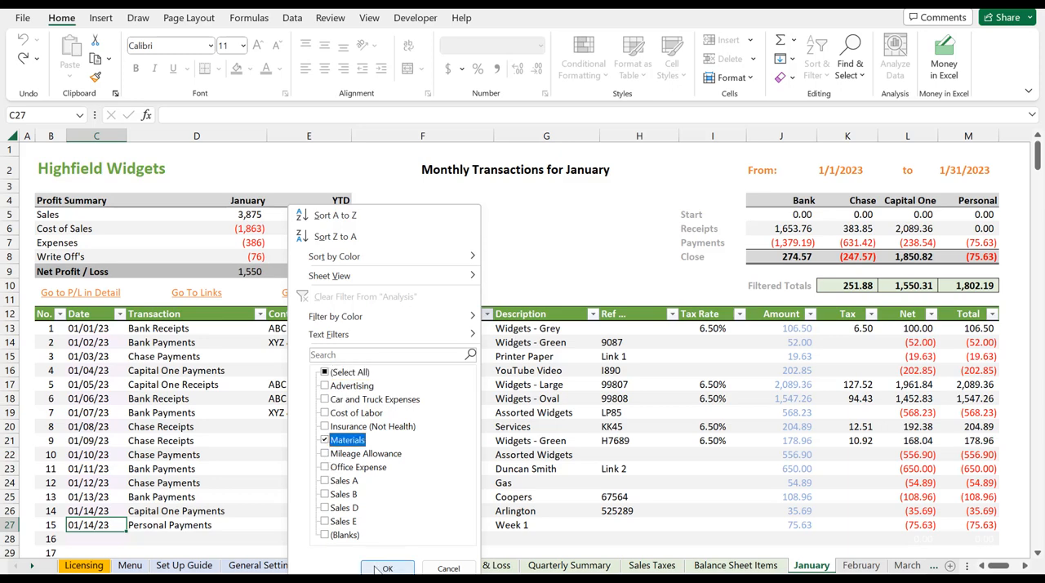
pyautogui.click(387, 568)
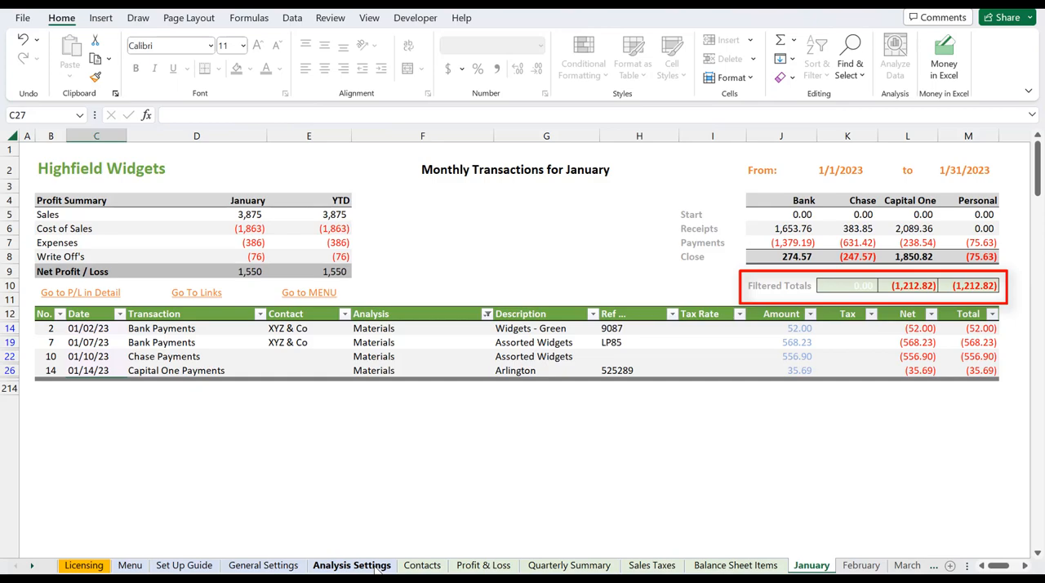
pyautogui.click(330, 17)
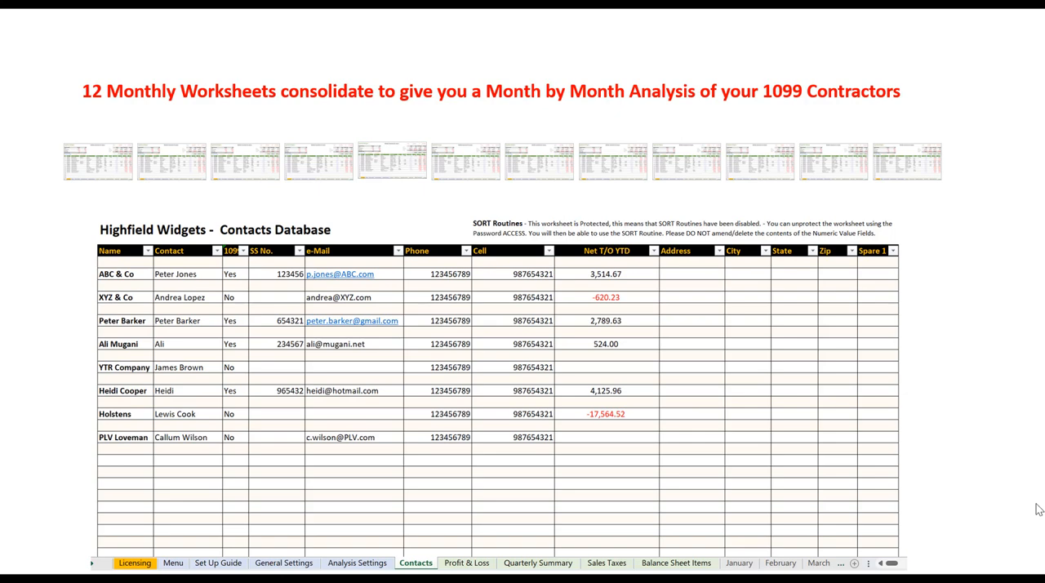
pyautogui.click(675, 562)
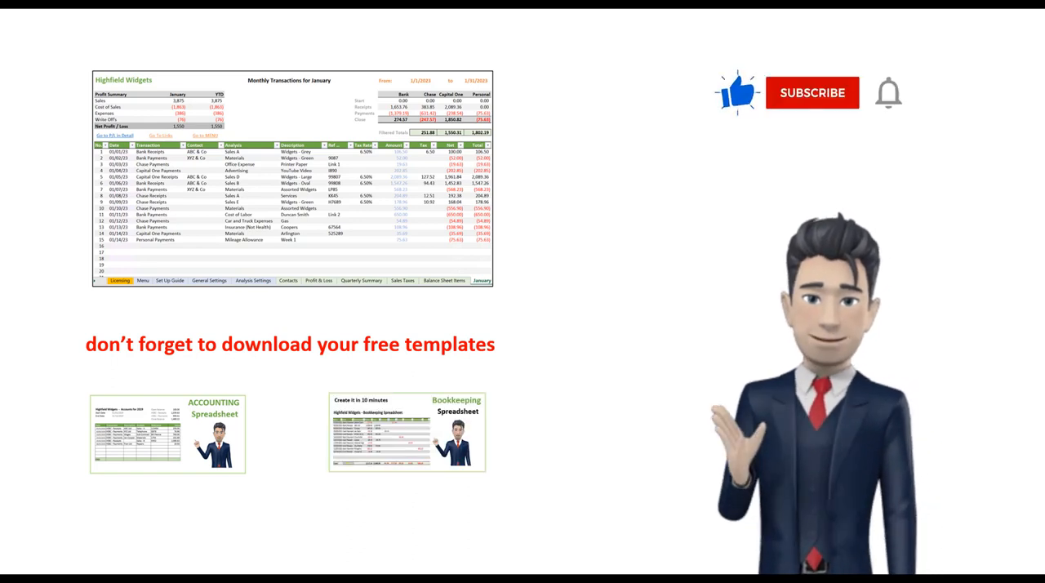
pyautogui.click(811, 92)
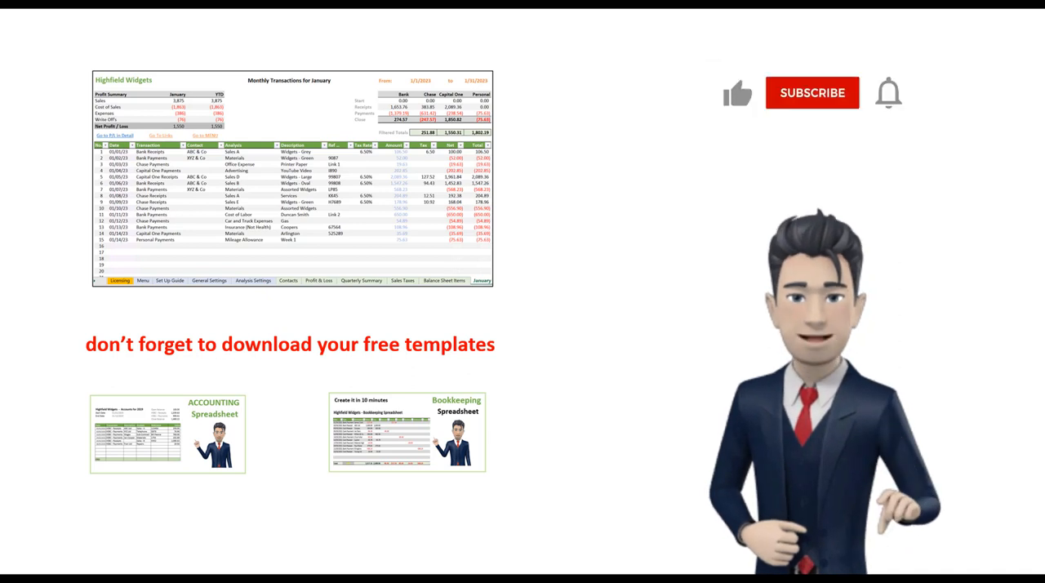
pyautogui.click(812, 92)
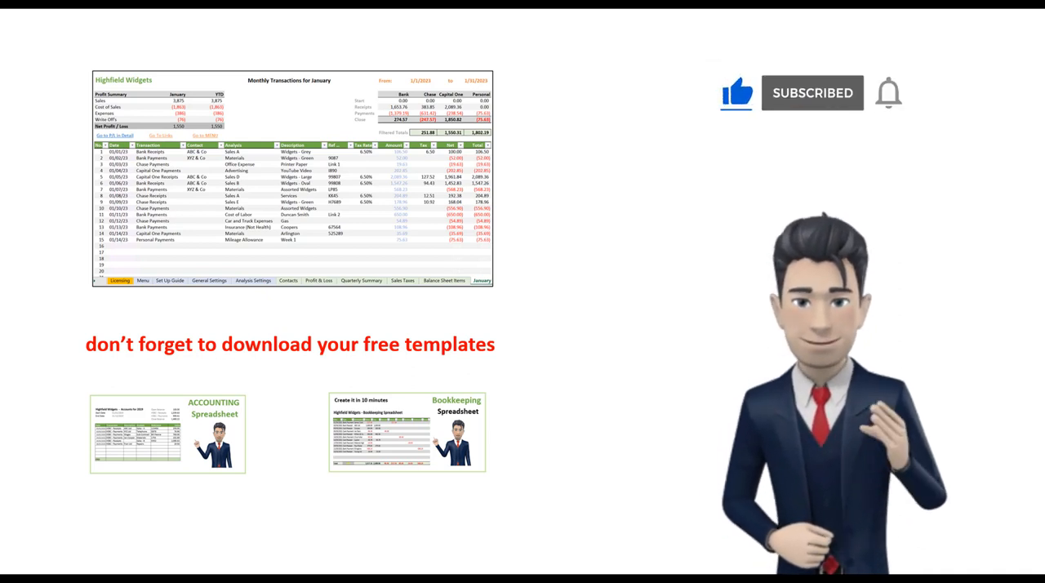